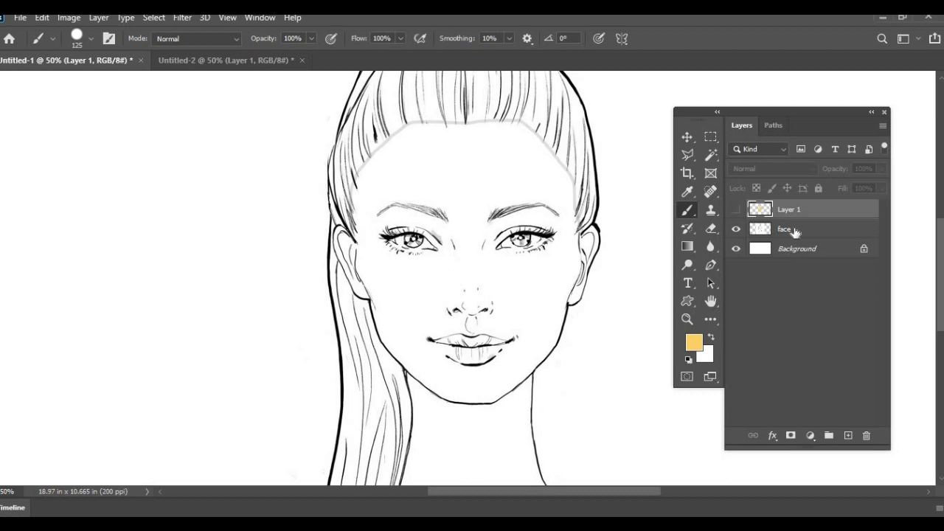
Select the skin area inside the face outline on the face layer with the Magic Wand.
click(791, 229)
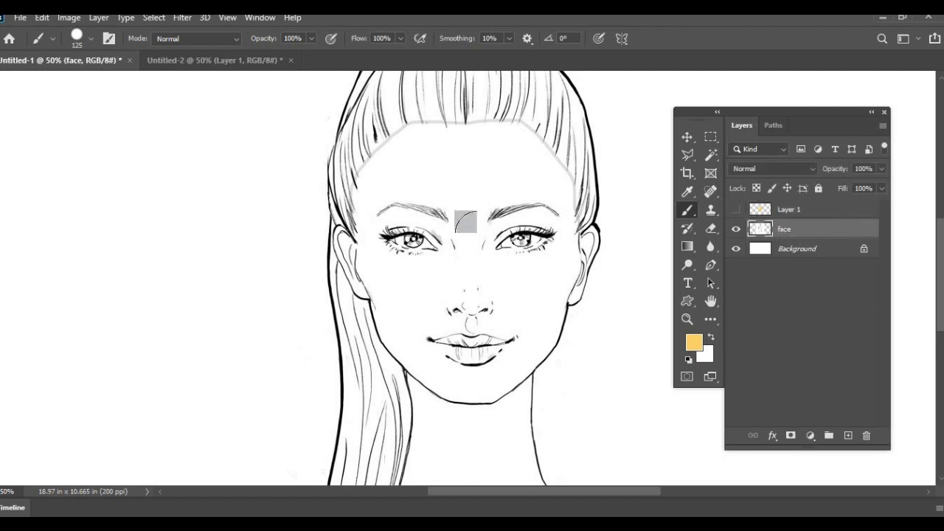
click(708, 155)
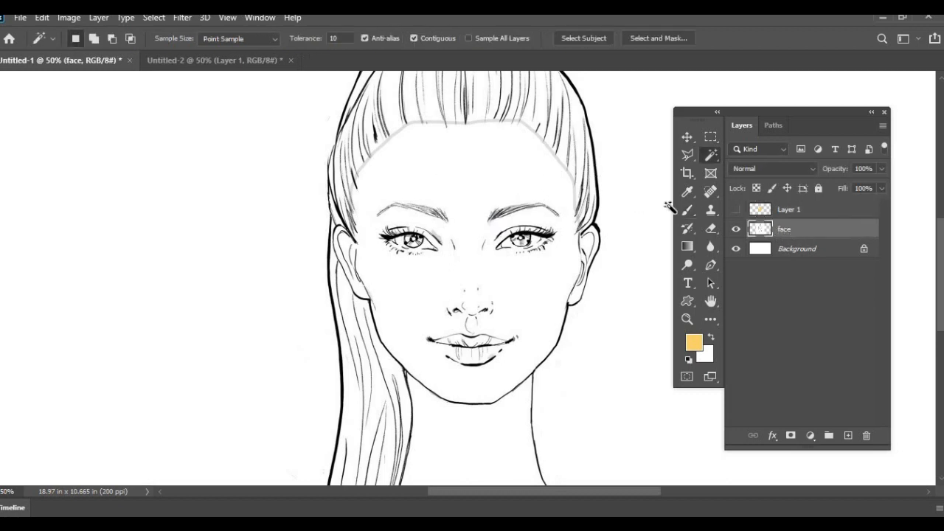
mouse_move(709, 155)
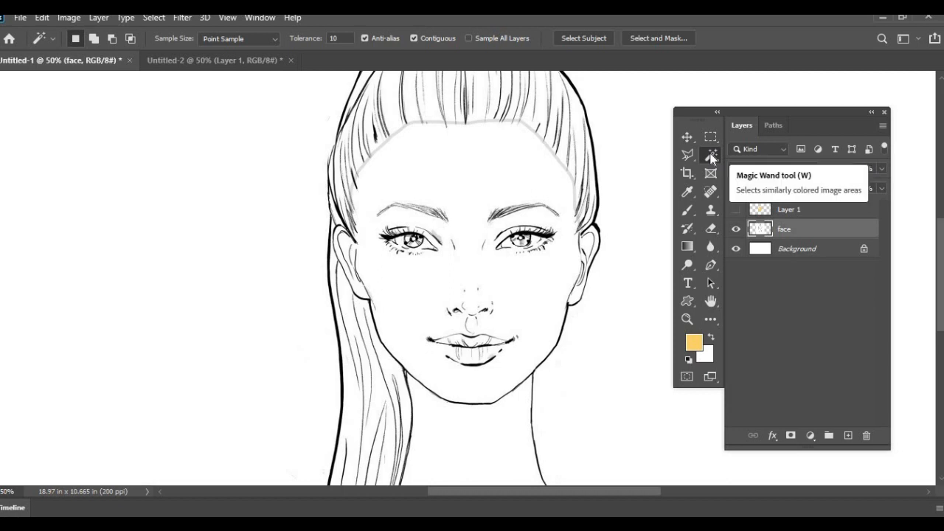
click(465, 180)
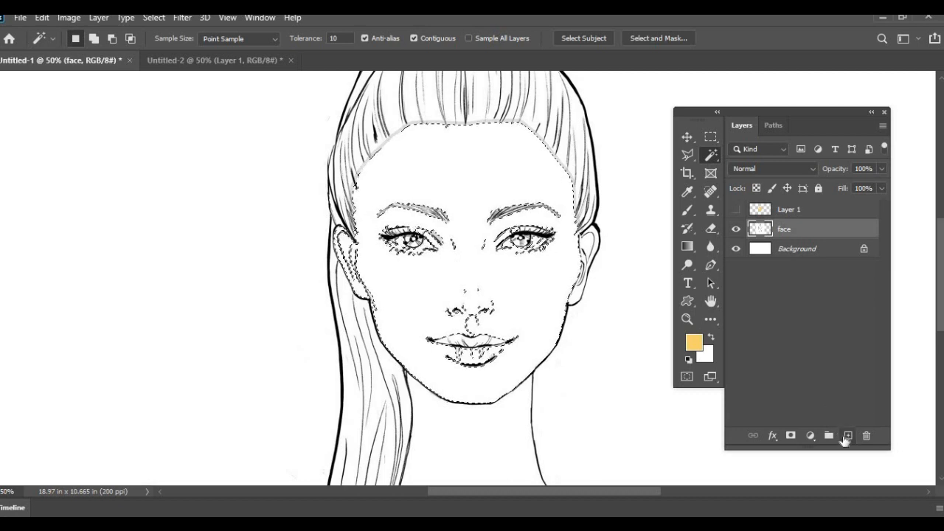
Fill the face selection with yellow on a new layer and rename it render 1.
click(847, 435)
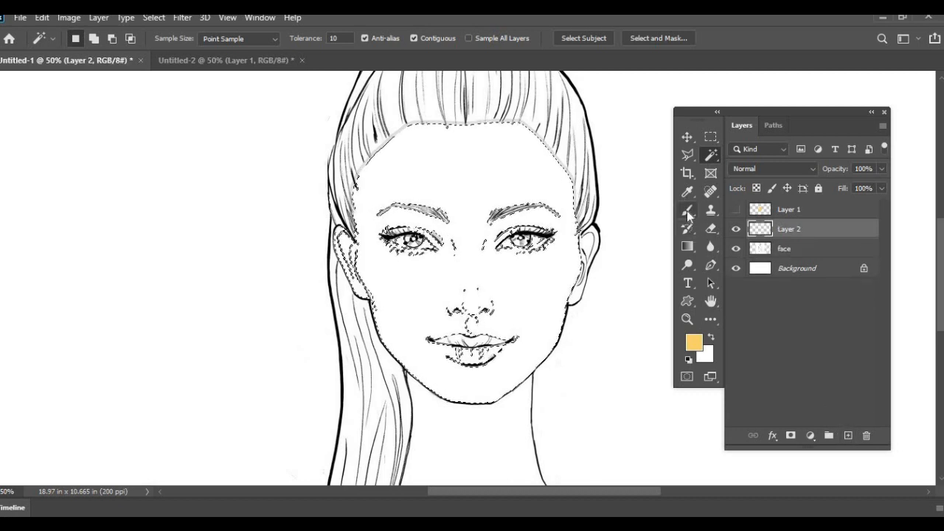
click(688, 209)
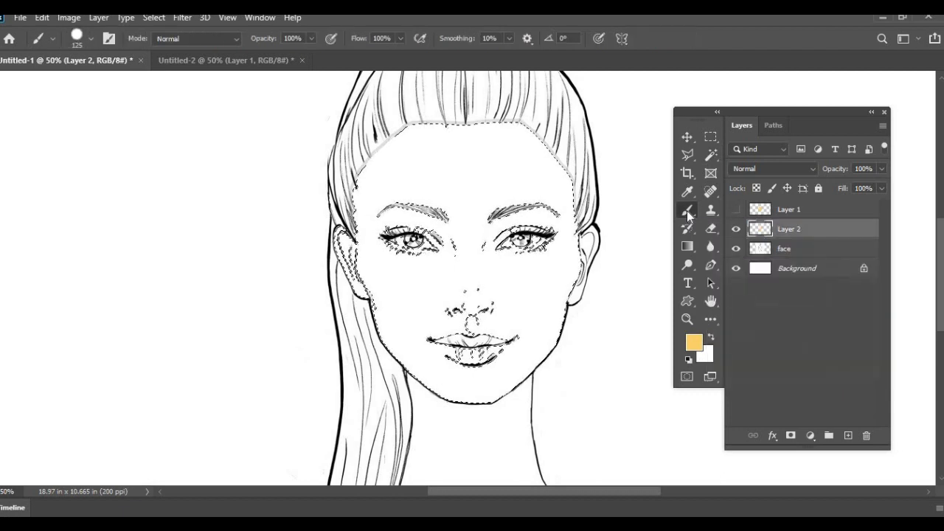
click(684, 346)
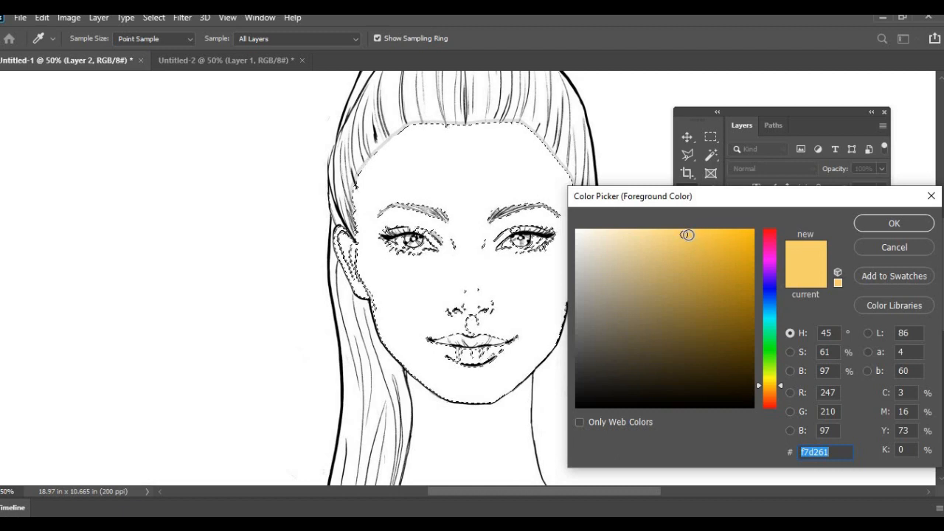
click(681, 234)
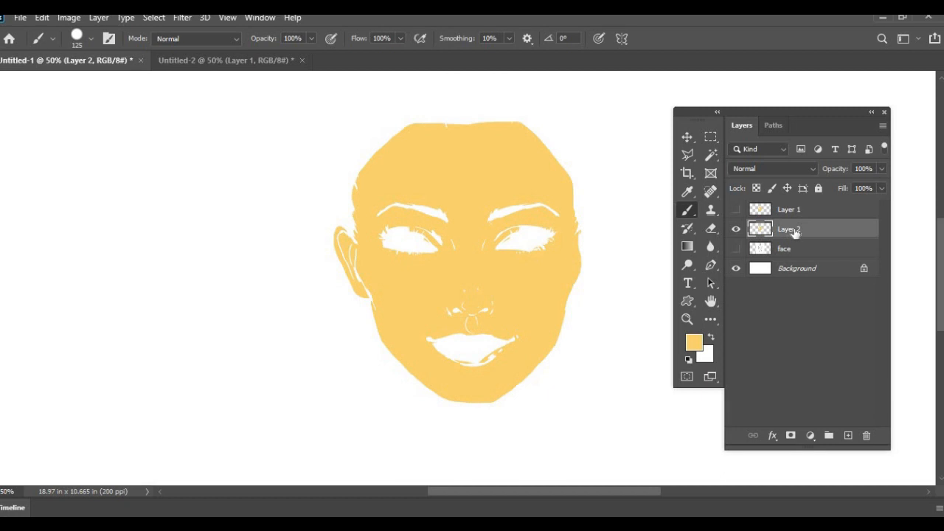
double_click(788, 227)
text(render 1)
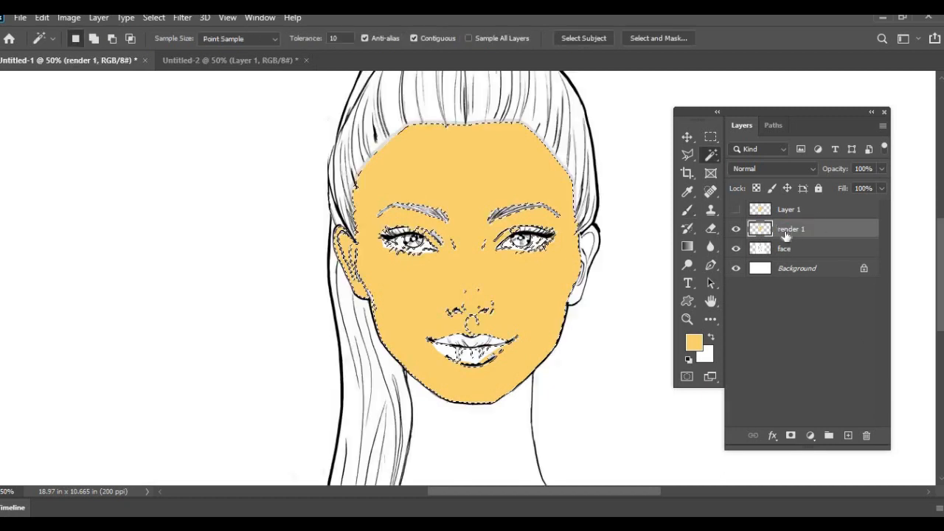
Burn darker shading along the forehead edges and the right cheekbone.
click(735, 228)
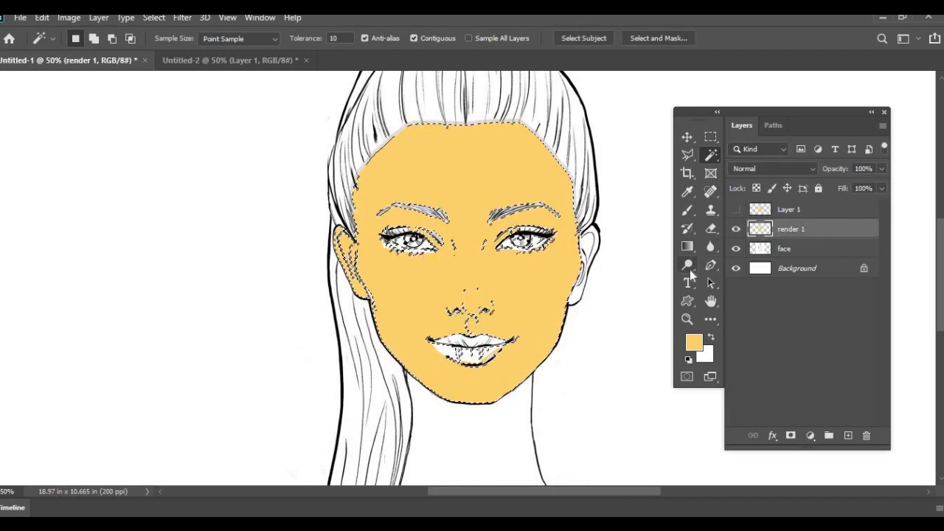
click(687, 264)
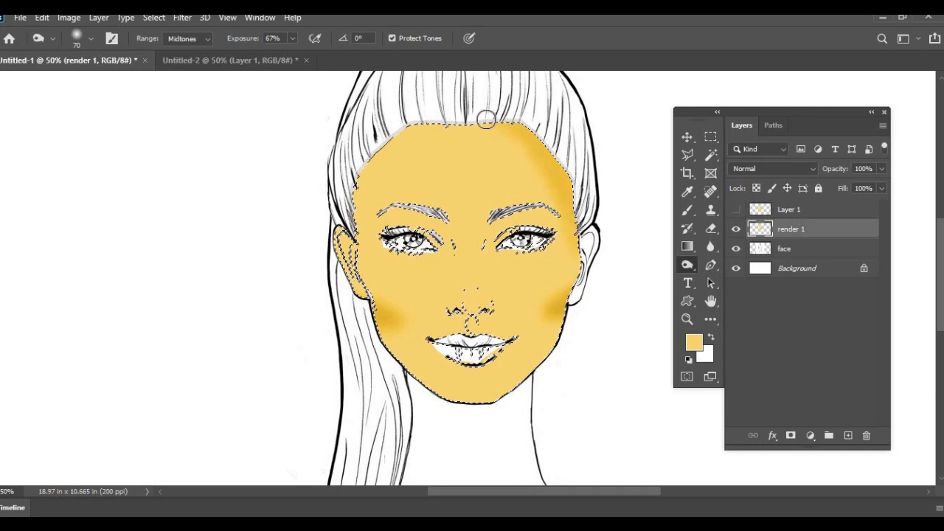
drag(485, 118, 537, 139)
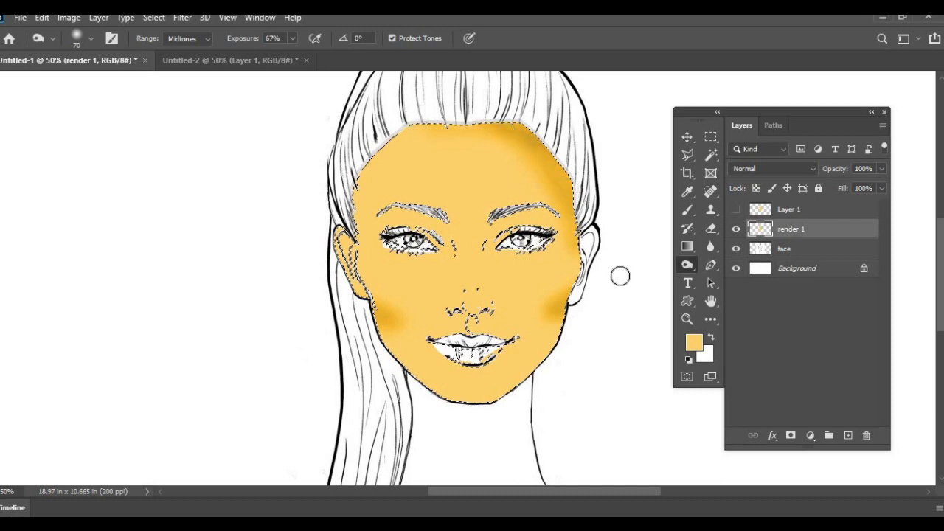
drag(619, 277, 514, 318)
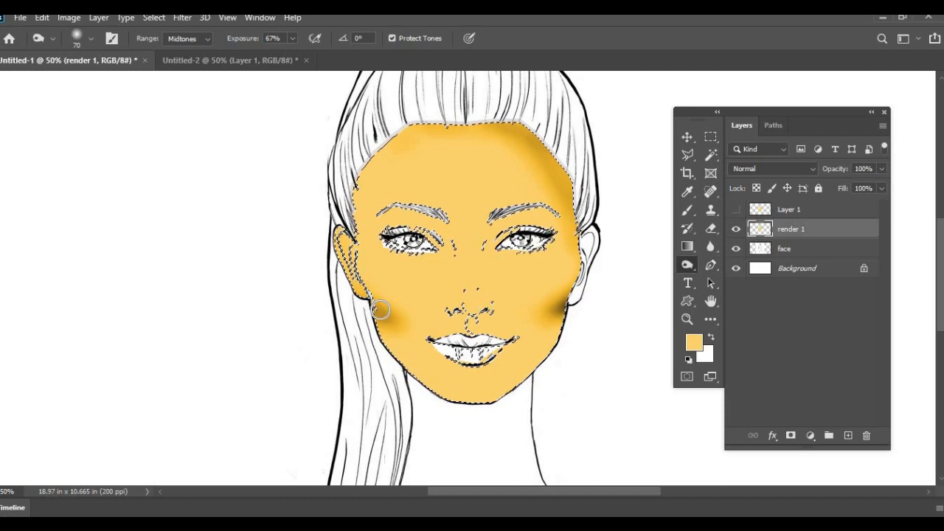
Burn shading onto the left cheek, jaw edge and the sides of the nose.
drag(381, 308, 431, 219)
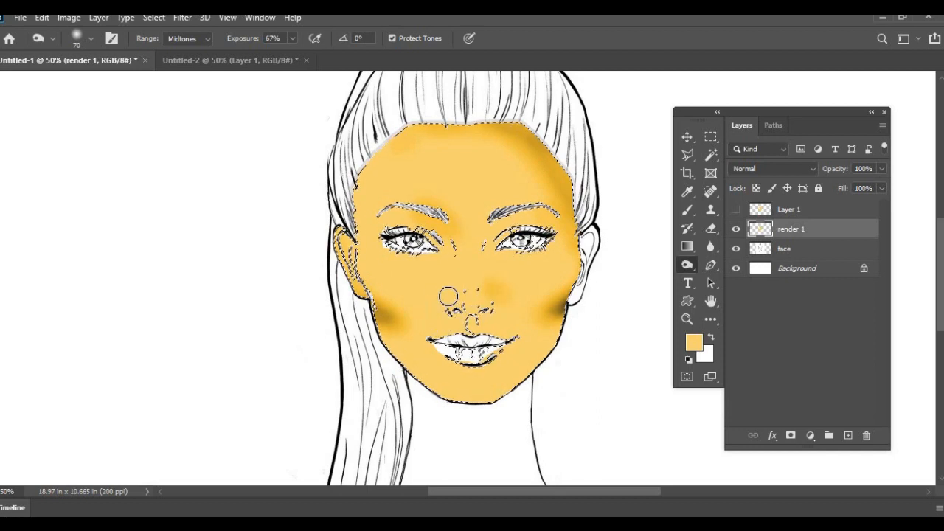
drag(448, 296, 448, 330)
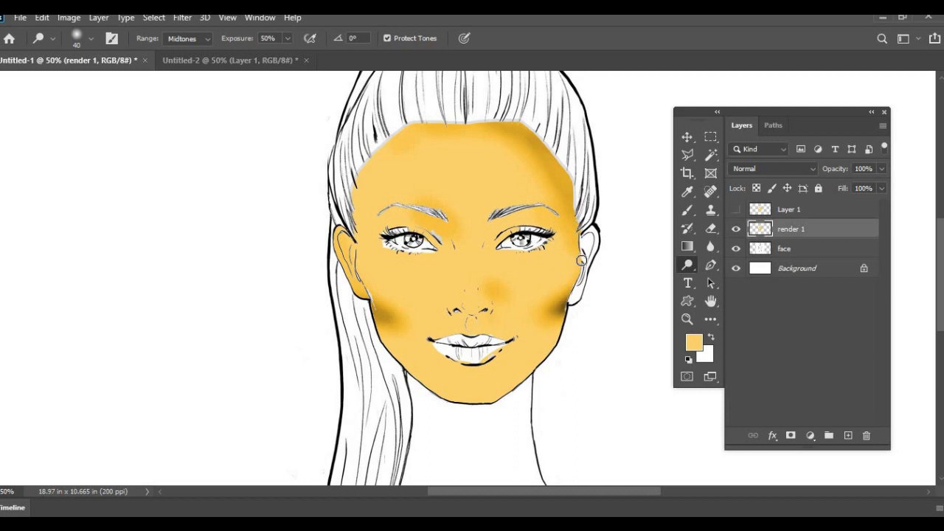
mouse_move(569, 227)
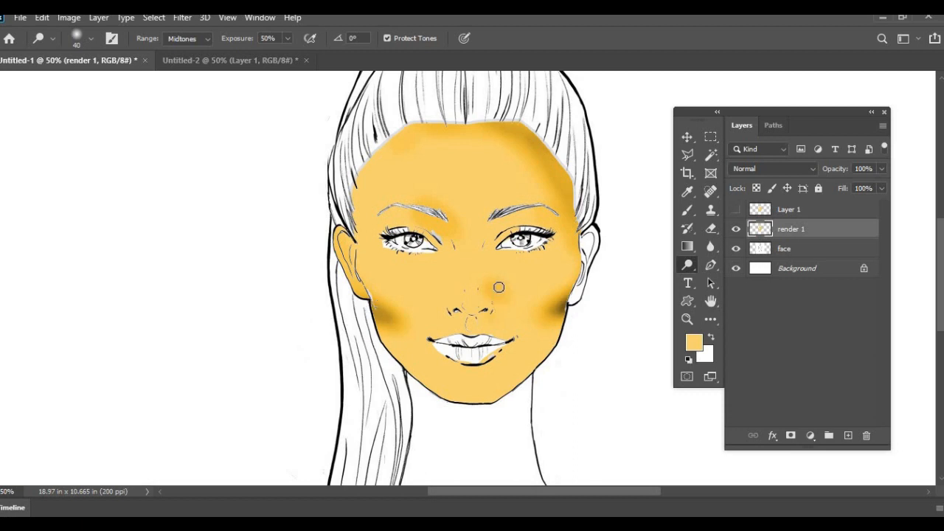
mouse_move(472, 277)
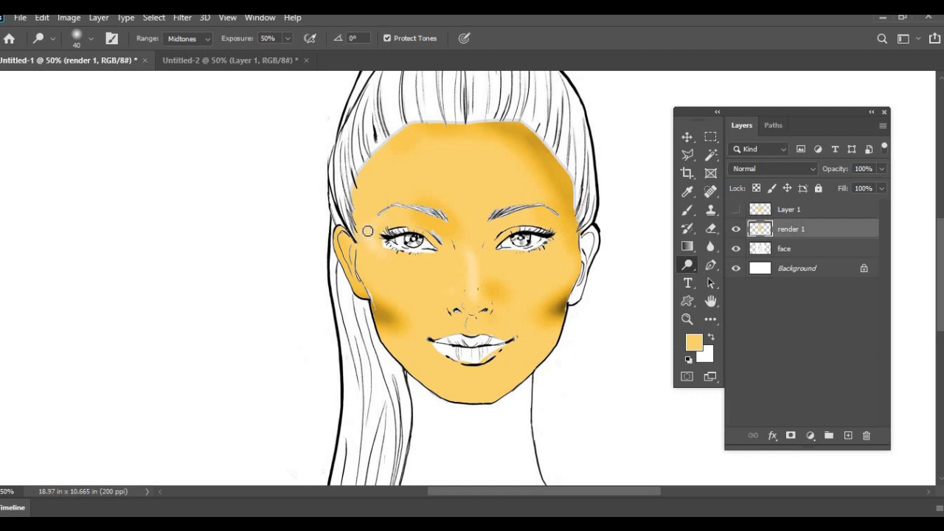
mouse_move(566, 265)
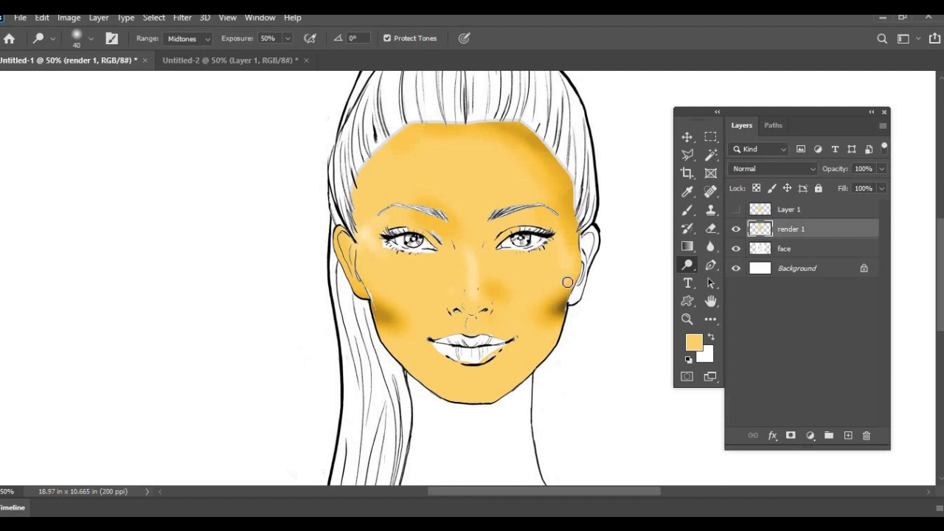
Dodge a highlight onto the right cheekbone, then switch to the legs croquis document.
drag(566, 283, 575, 239)
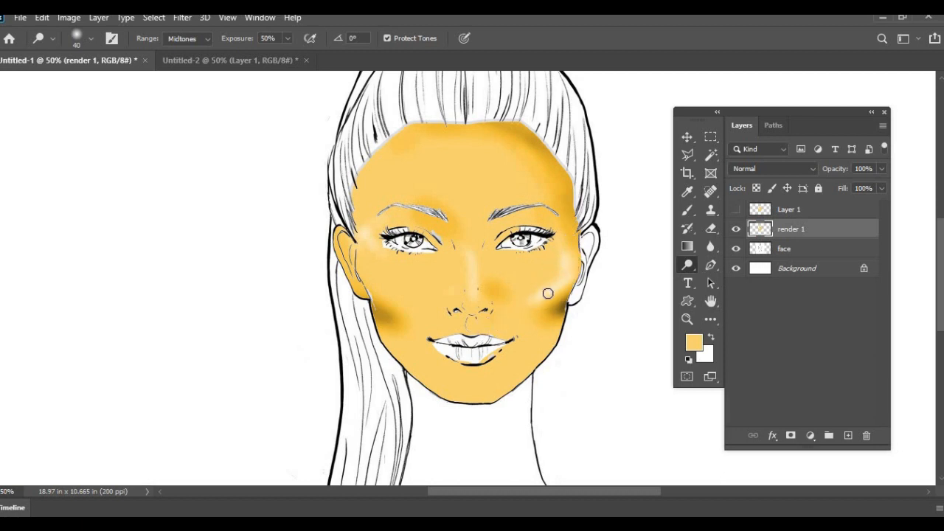
drag(549, 294, 604, 277)
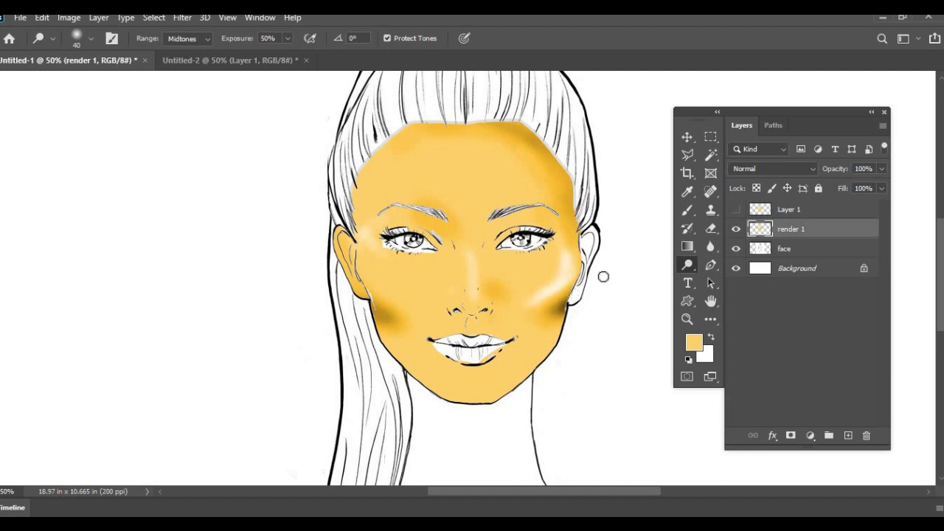
mouse_move(596, 368)
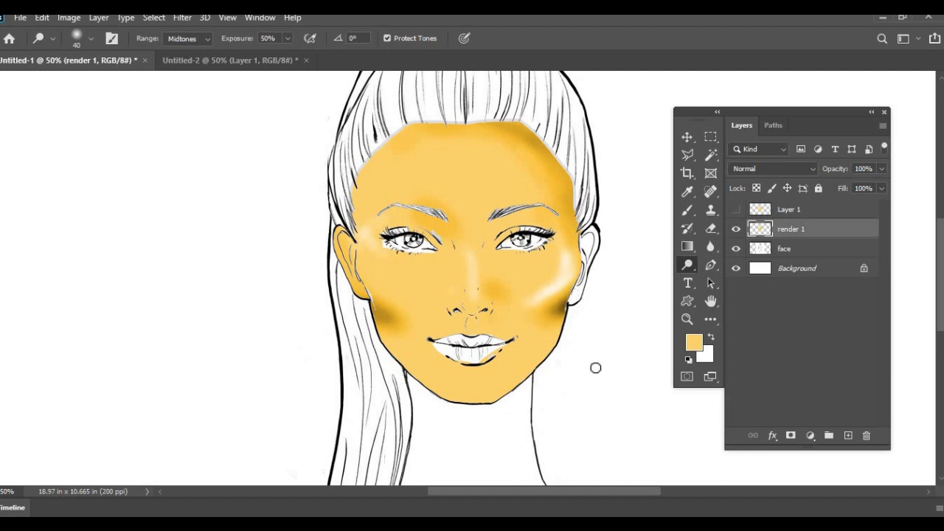
key(ctrl+-)
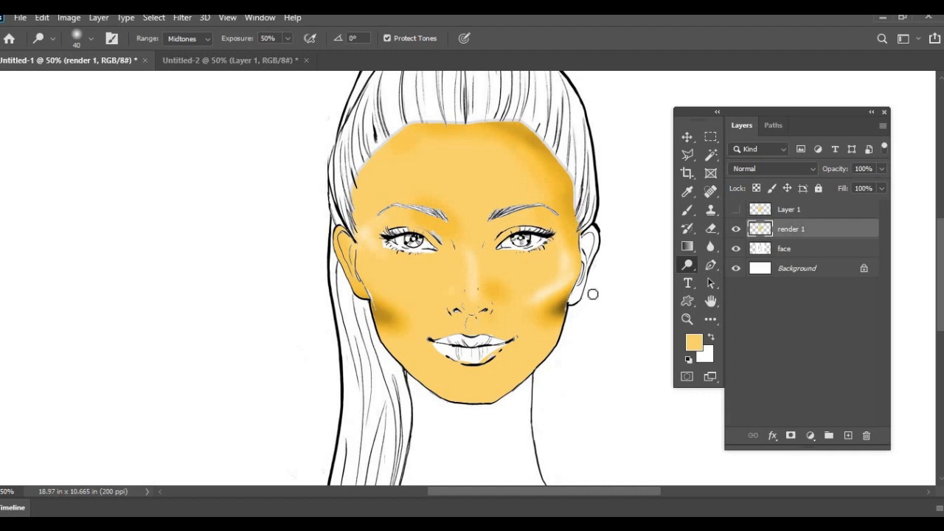
mouse_move(614, 264)
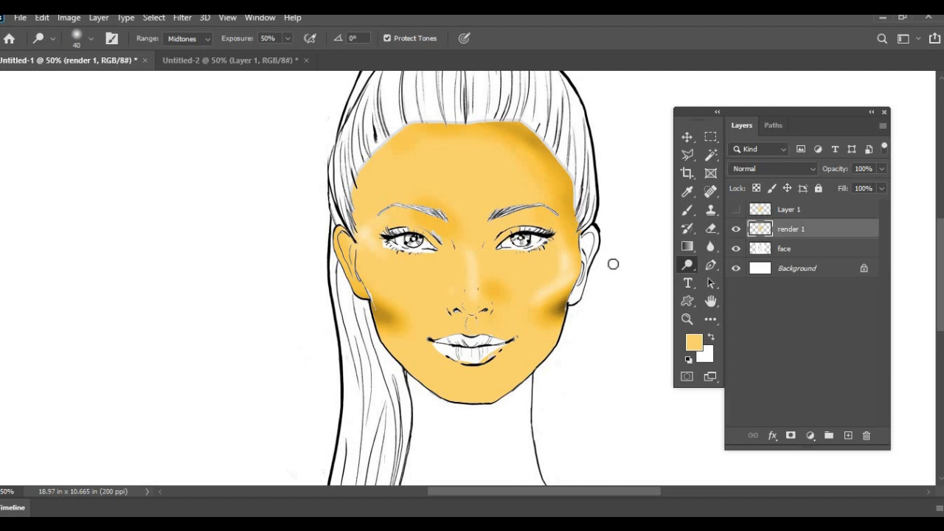
click(233, 59)
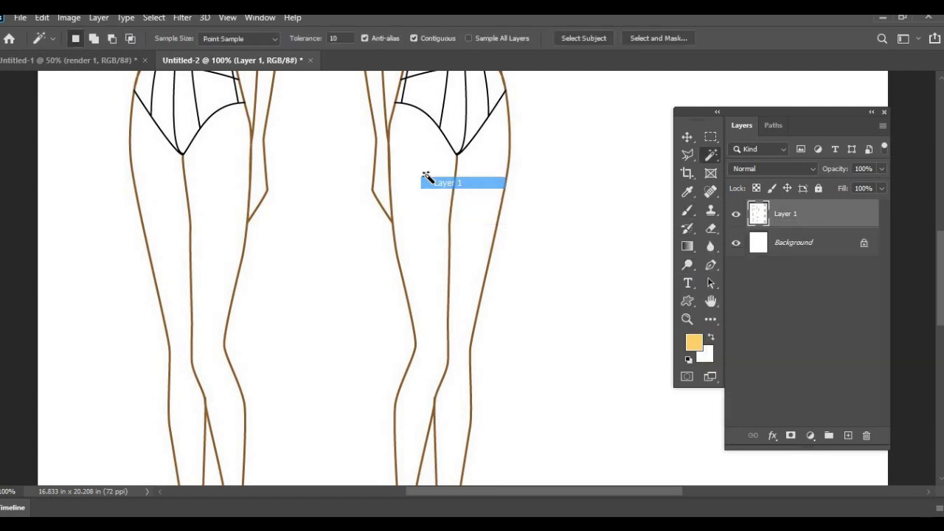
Select and fill the right-hand figure's legs yellow, then add an empty new layer.
click(425, 180)
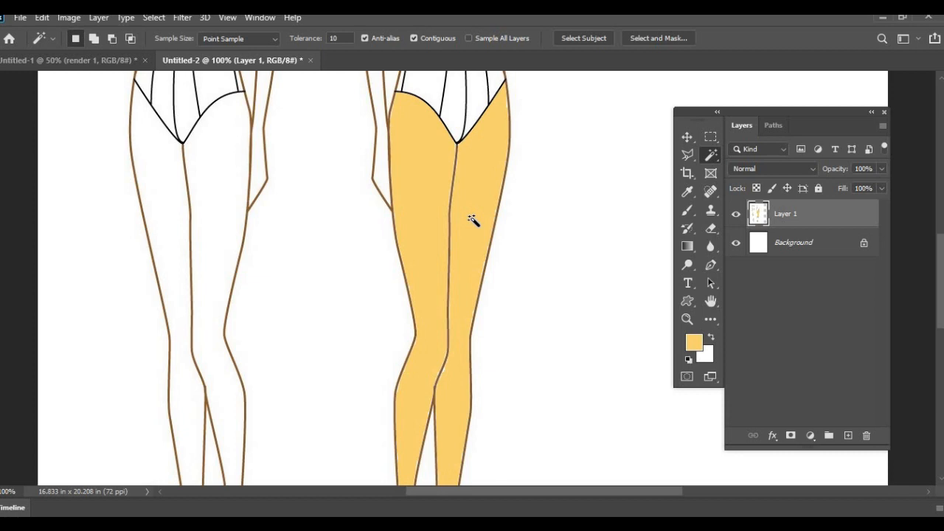
mouse_move(614, 244)
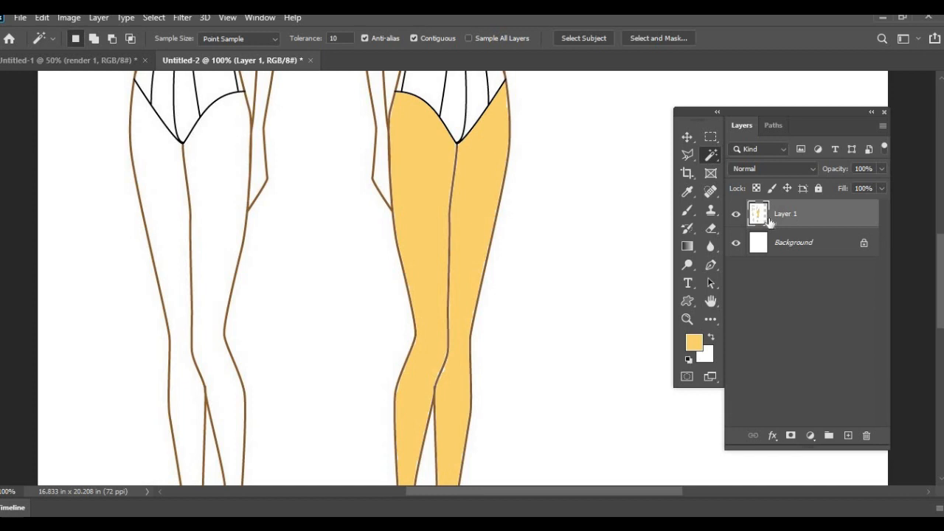
click(734, 214)
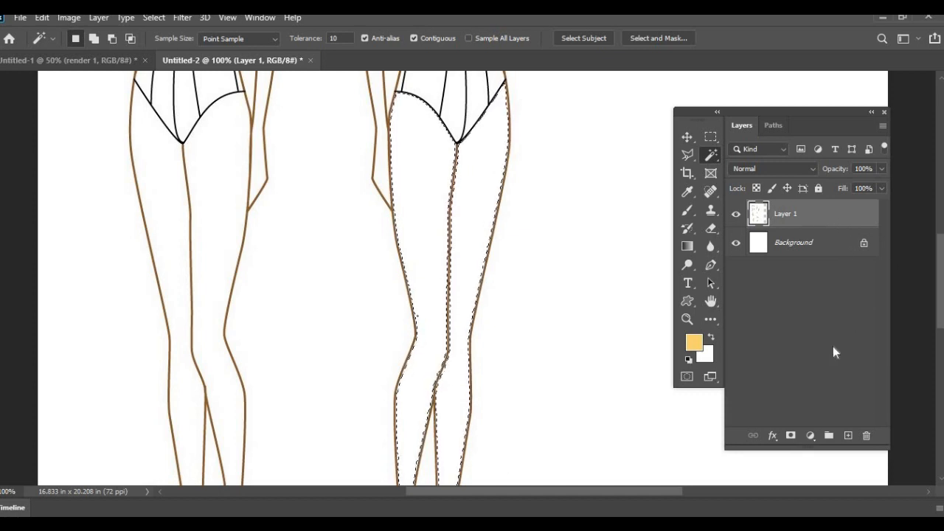
click(846, 436)
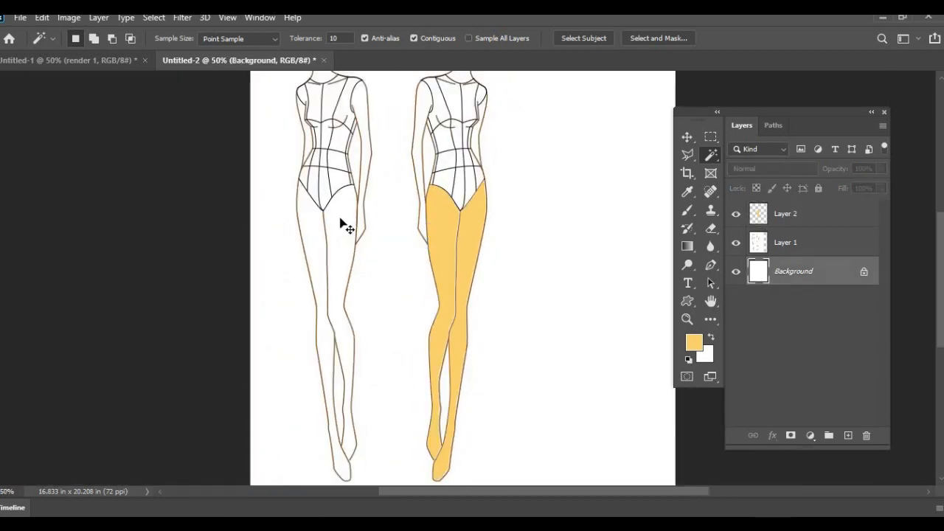
Select the left-hand figure's legs and fill them yellow on a new layer.
click(340, 225)
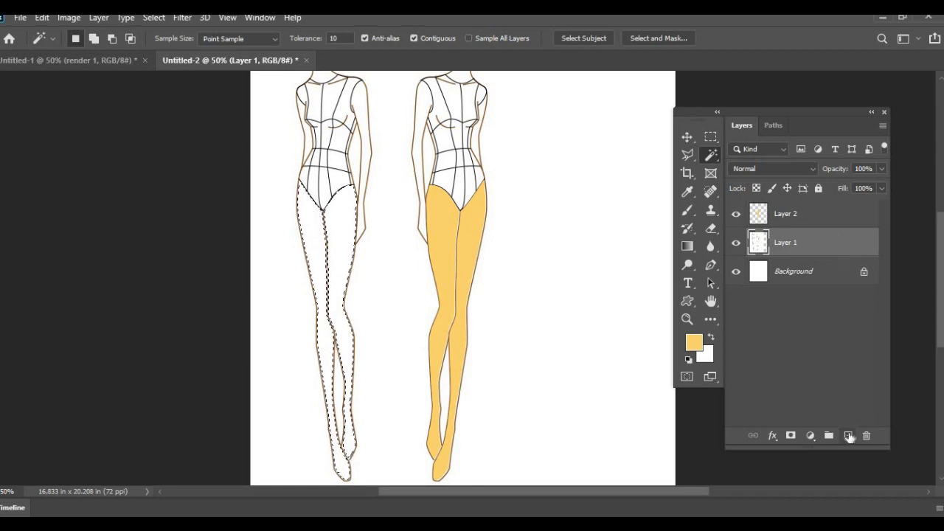
click(848, 437)
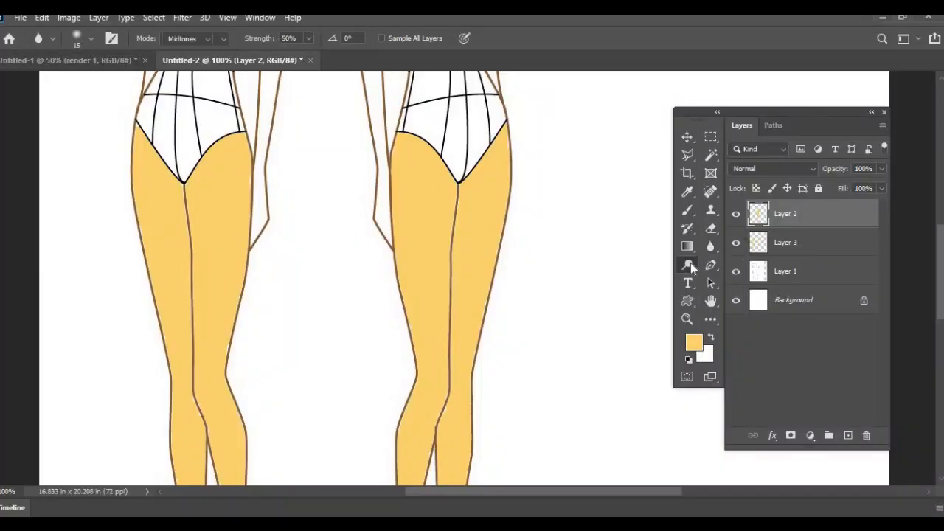
Burn darker shading around the right knee, down the lower leg and along the outer thigh.
click(687, 264)
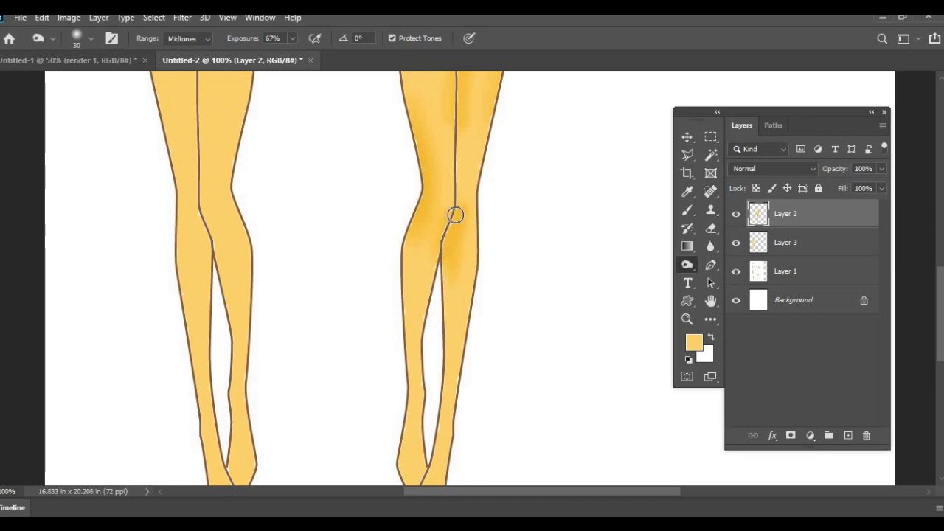
drag(454, 215, 449, 263)
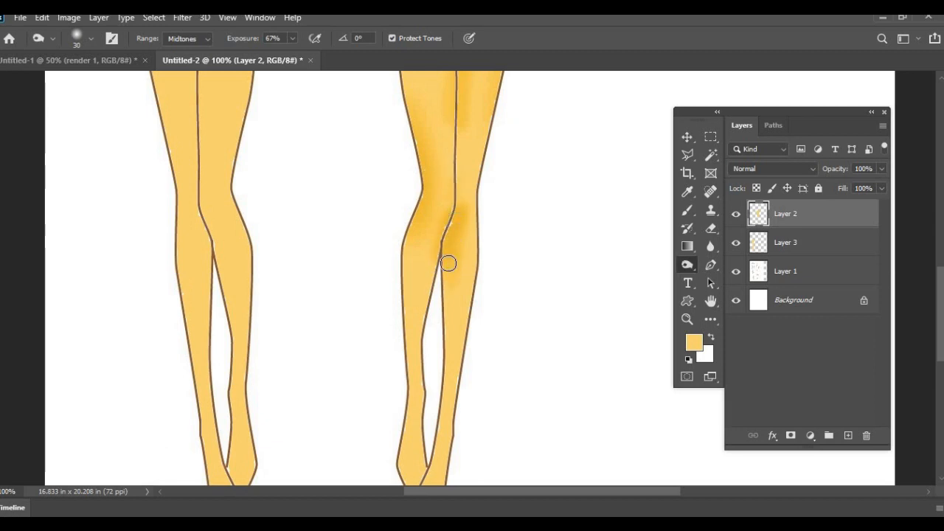
drag(448, 263, 442, 363)
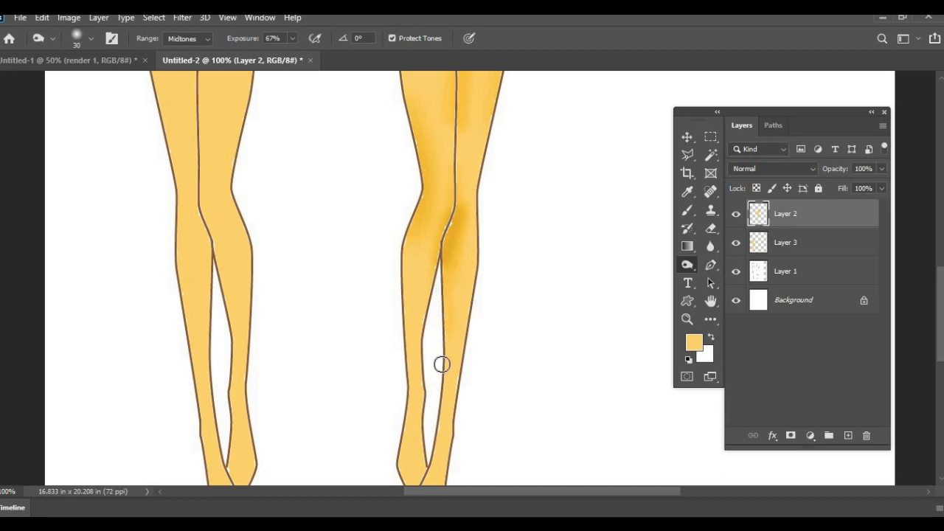
drag(442, 363, 459, 207)
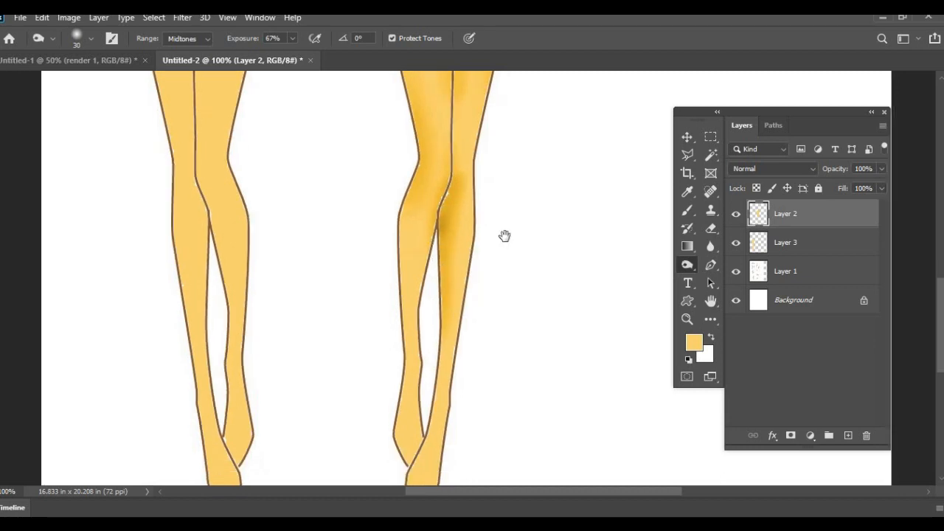
scroll(down, 3)
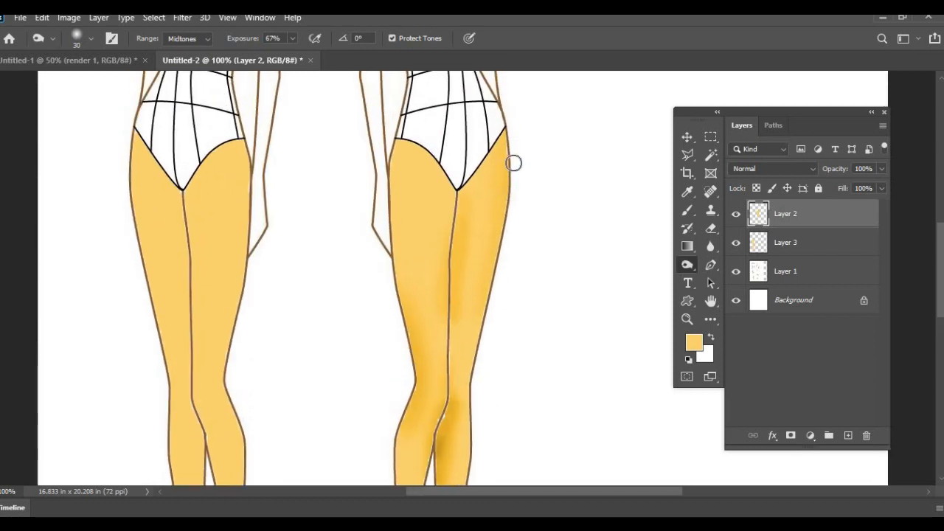
drag(514, 162, 503, 260)
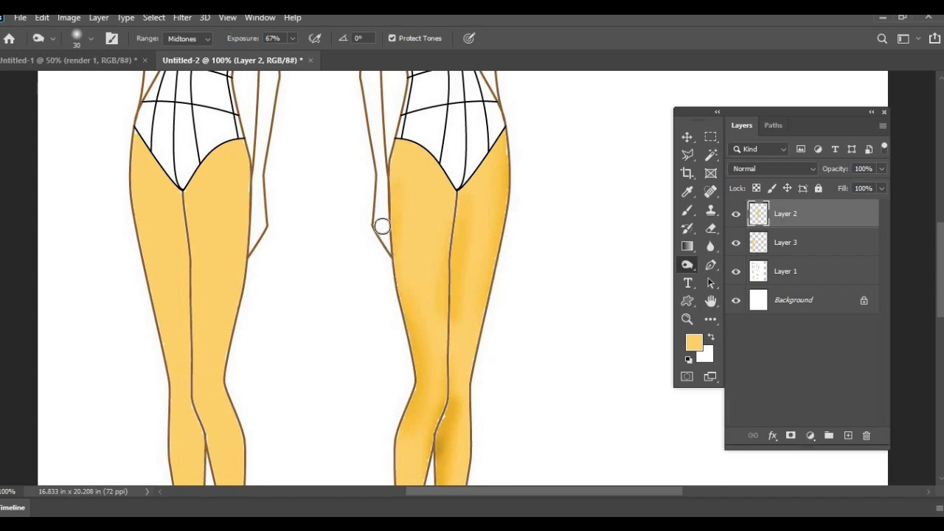
scroll(down, 3)
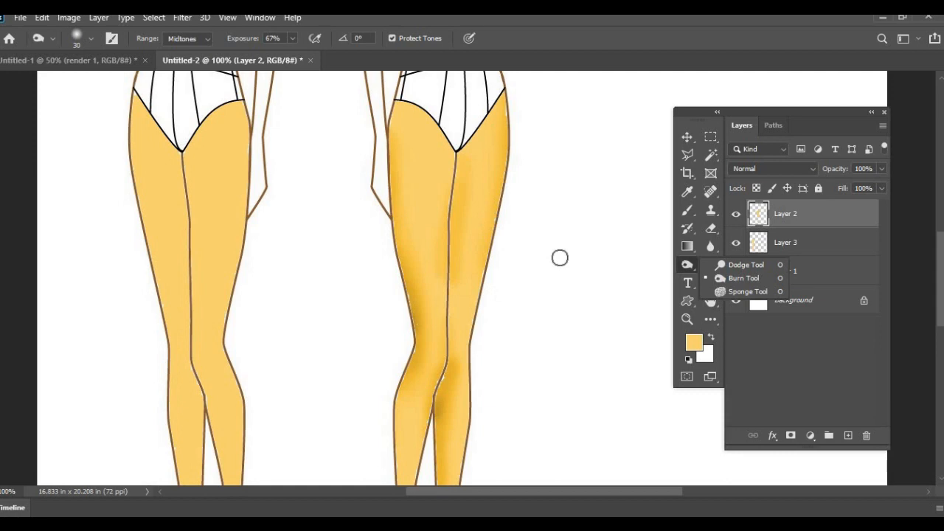
mouse_move(723, 313)
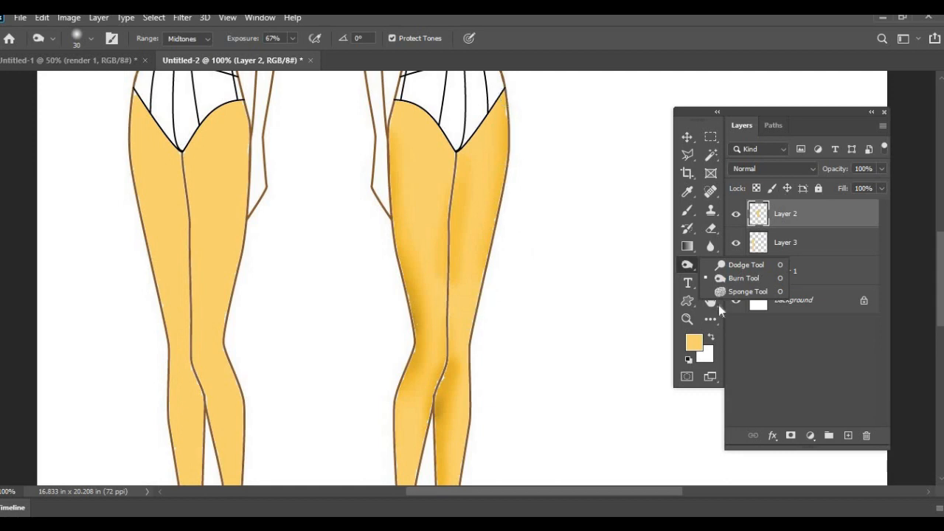
mouse_move(755, 267)
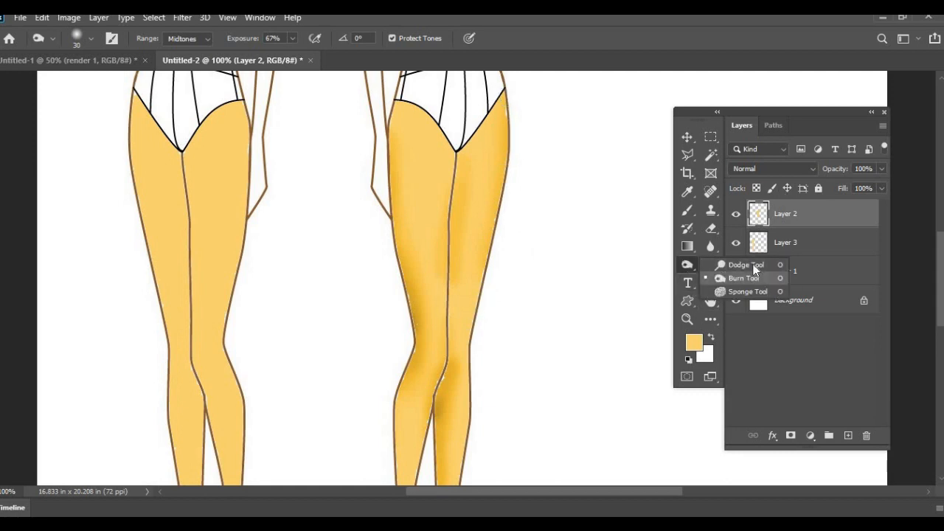
Dodge a lighter highlight along the right-hand figure's thigh.
click(746, 264)
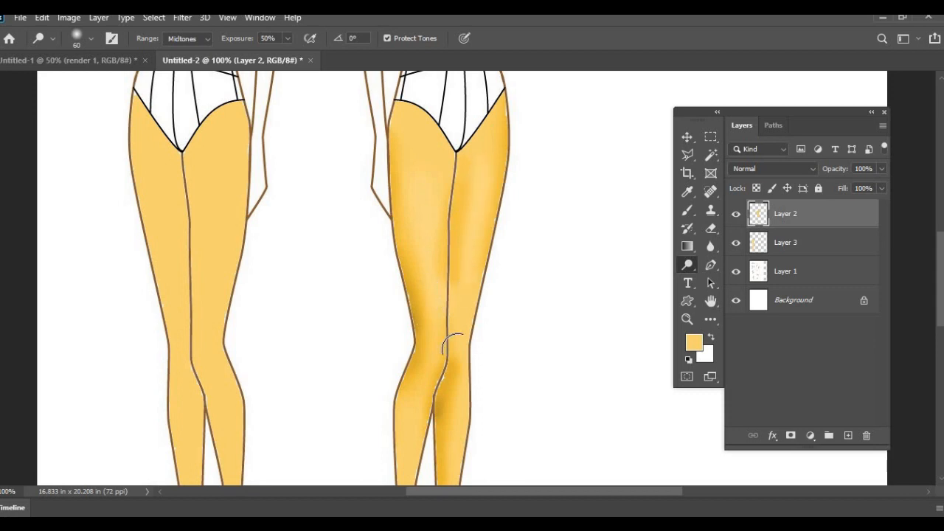
scroll(down, 3)
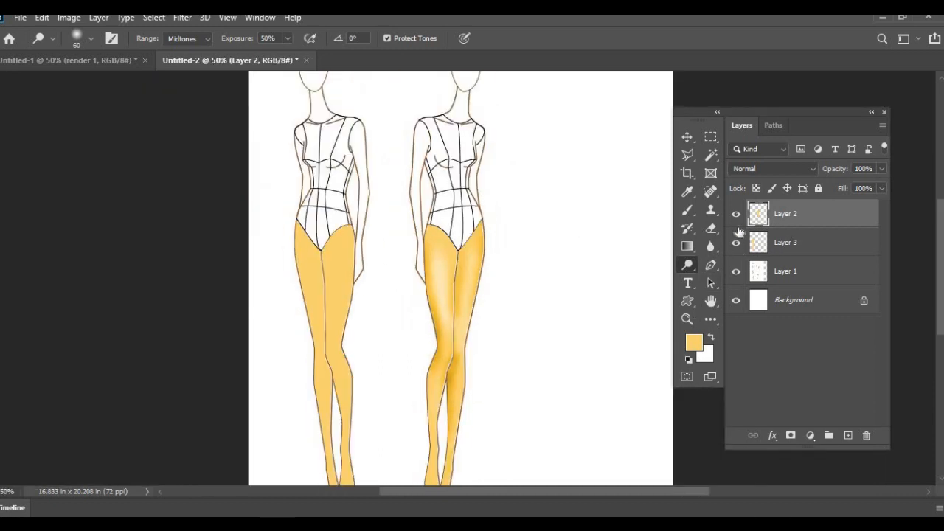
mouse_move(505, 235)
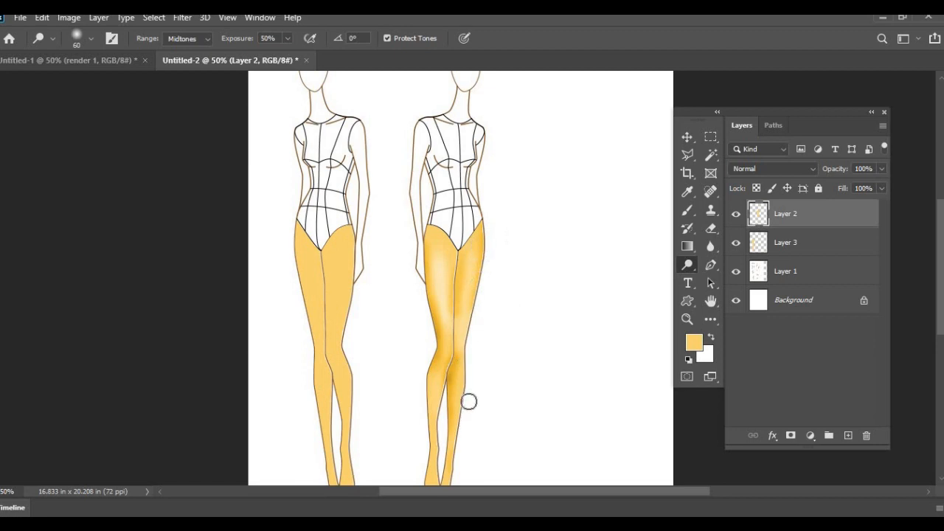
mouse_move(481, 279)
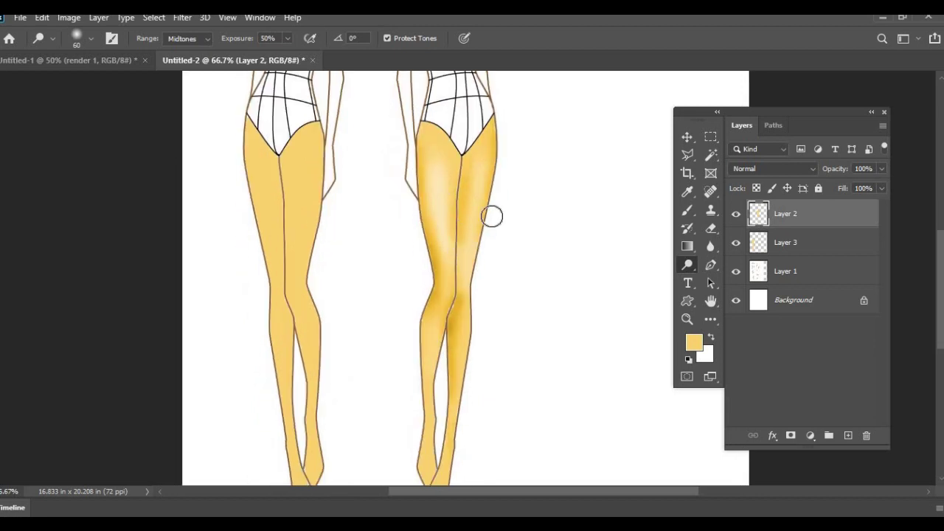
drag(493, 216, 440, 235)
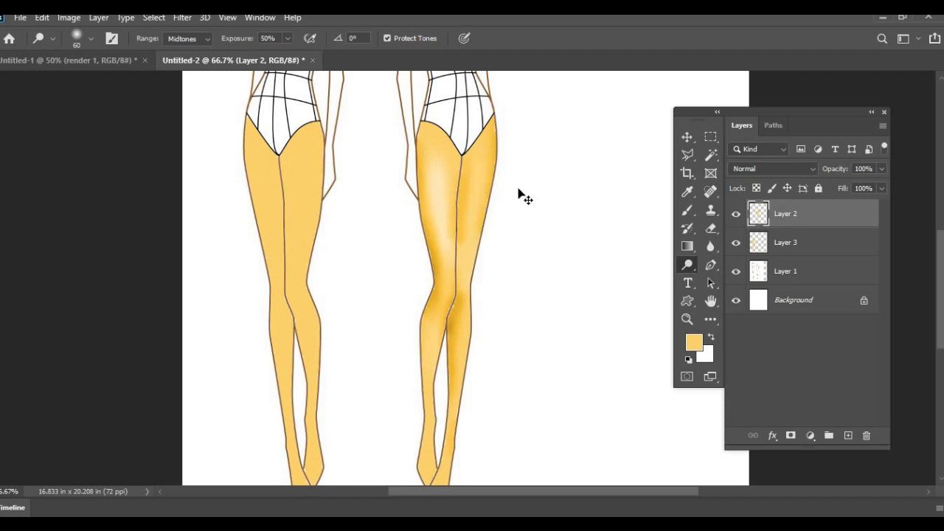
mouse_move(501, 193)
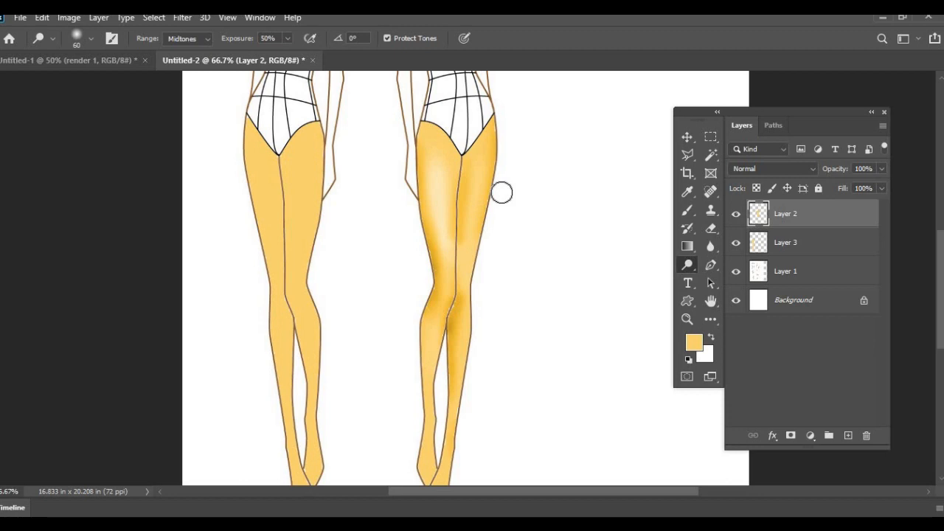